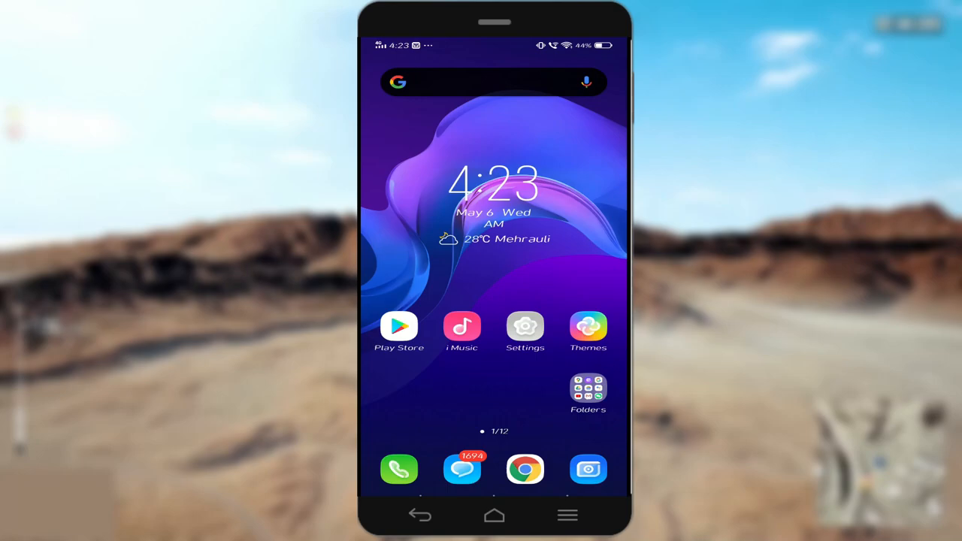
# Step: Search the Play Store for 'gnet' and open the installed G-NetTrack Lite app page
pyautogui.click(399, 327)
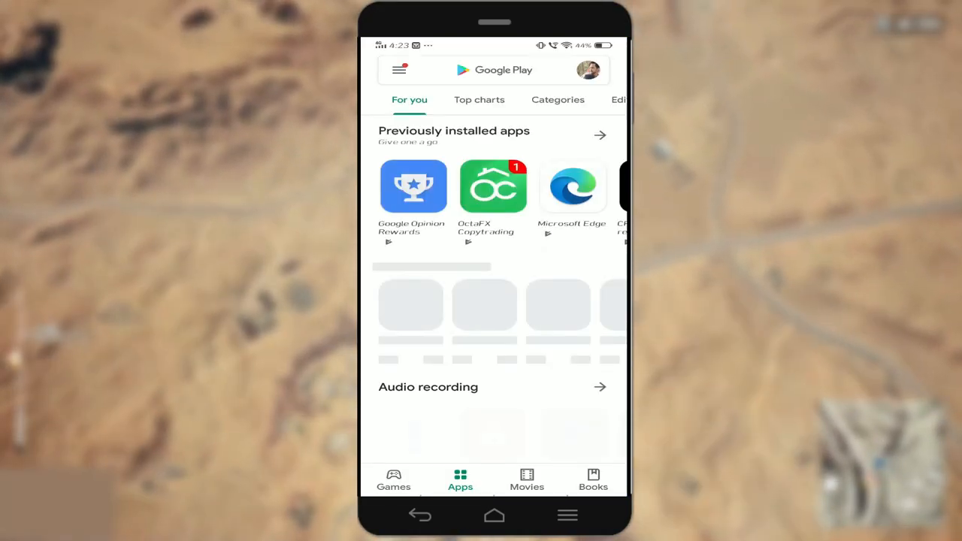
pyautogui.click(496, 70)
pyautogui.write('gne')
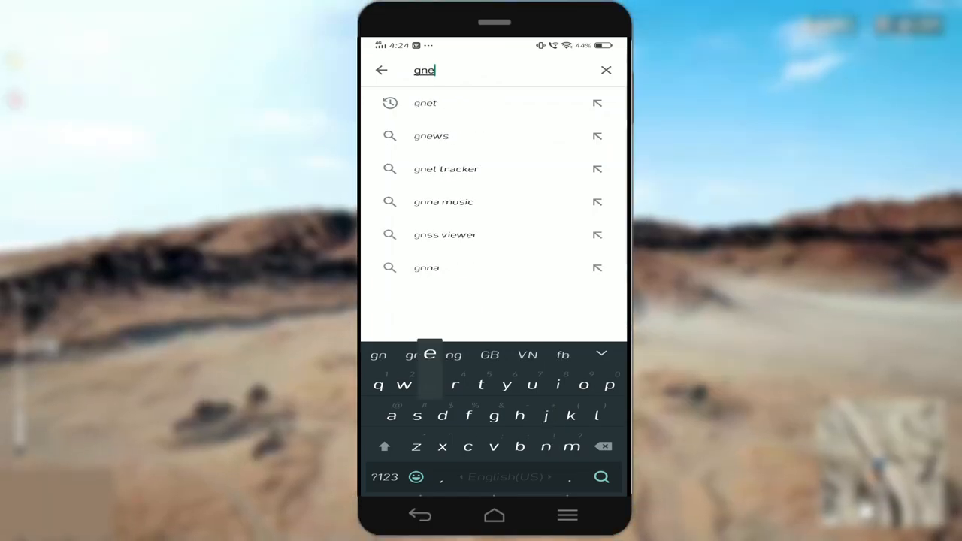
pyautogui.write('t')
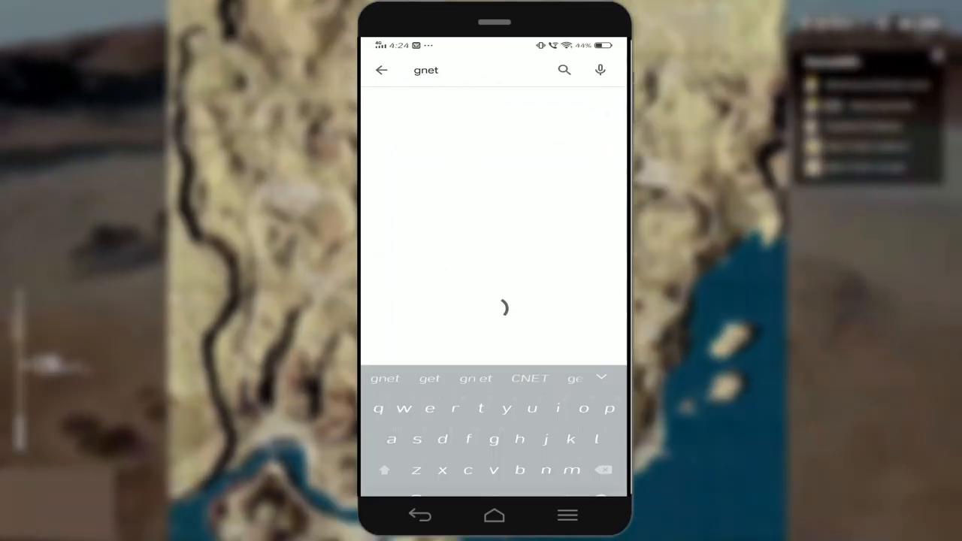
pyautogui.click(563, 69)
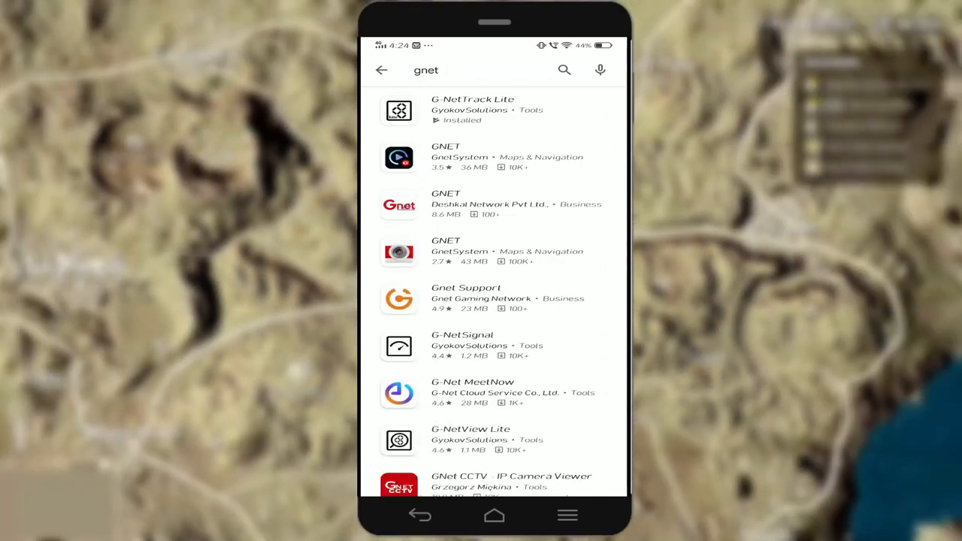
pyautogui.click(472, 110)
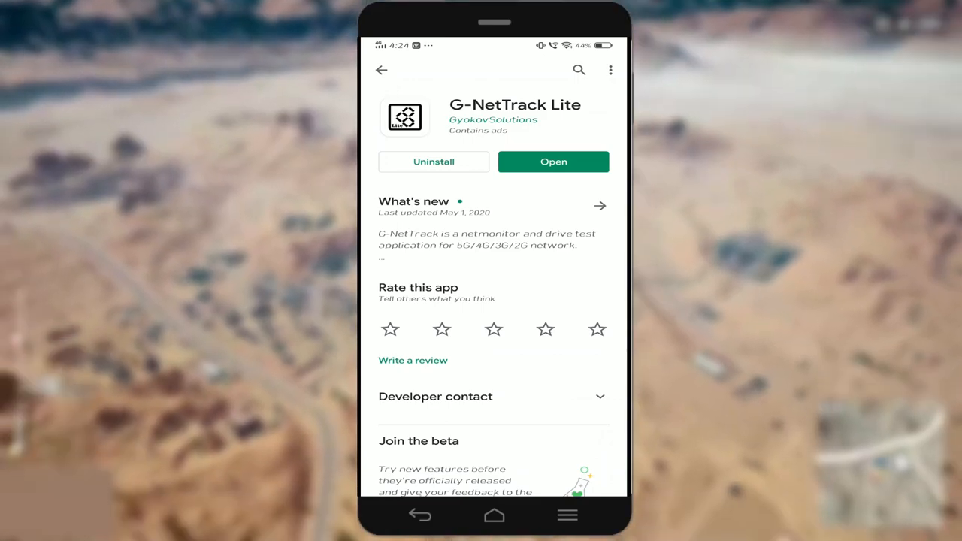
# Step: Launch G-NetTrack Lite and view its live LTE signal strength, SNR and bitrate graphs
pyautogui.click(553, 161)
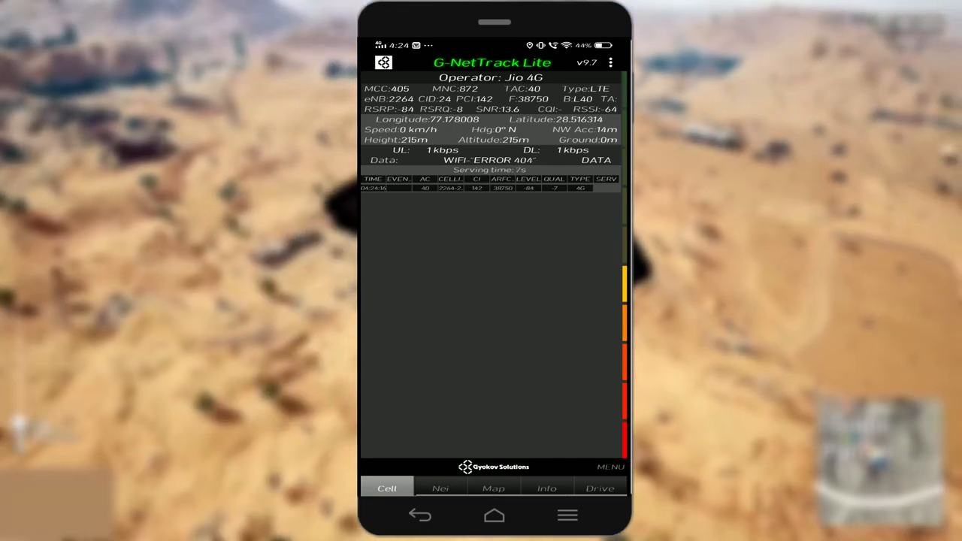
pyautogui.click(440, 488)
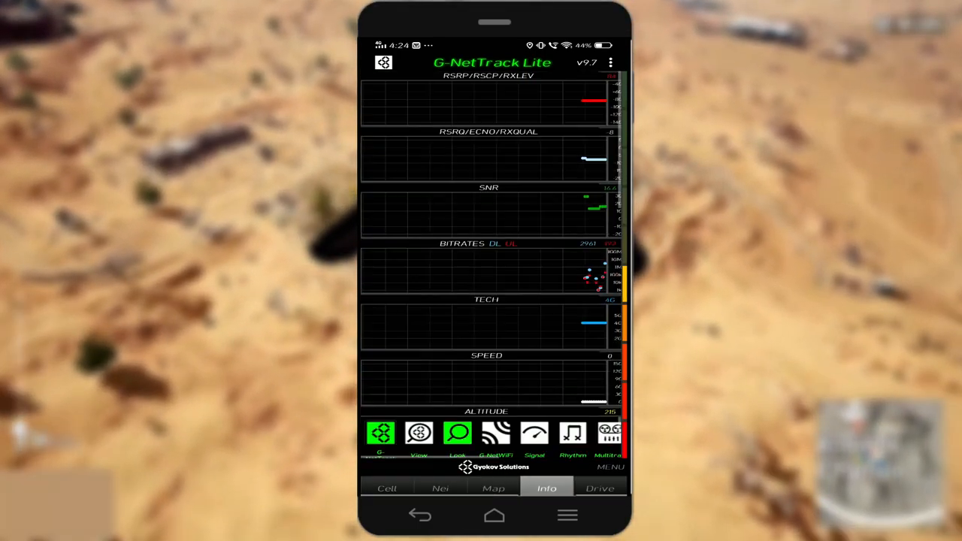
pyautogui.click(386, 487)
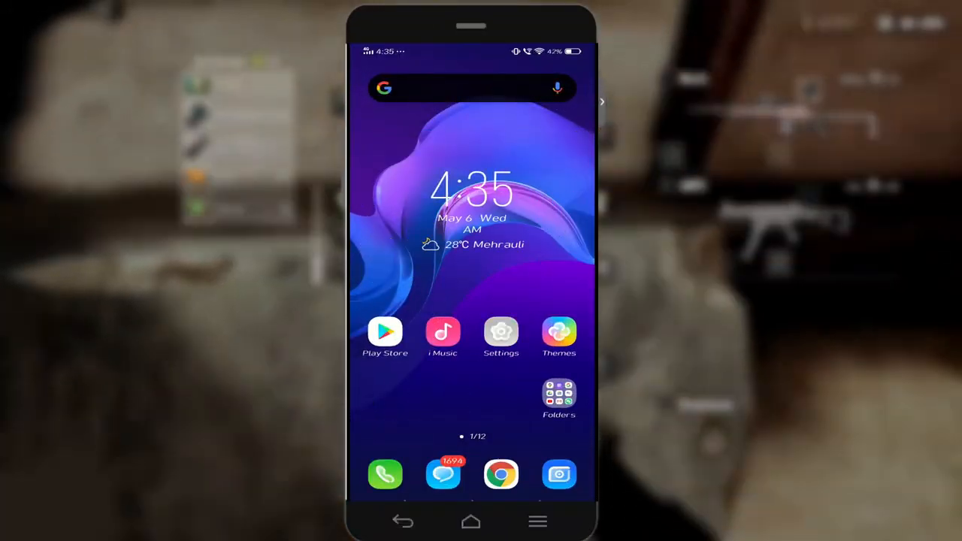
# Step: Go to Settings > Dual SIMs and Mobile Network > SIM2 > Access point name (APN)
pyautogui.click(501, 332)
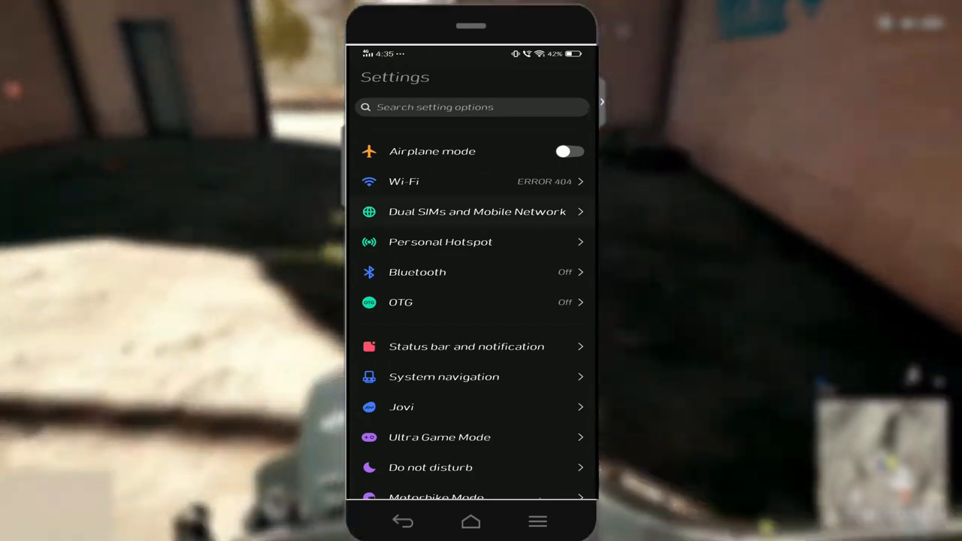
pyautogui.click(476, 211)
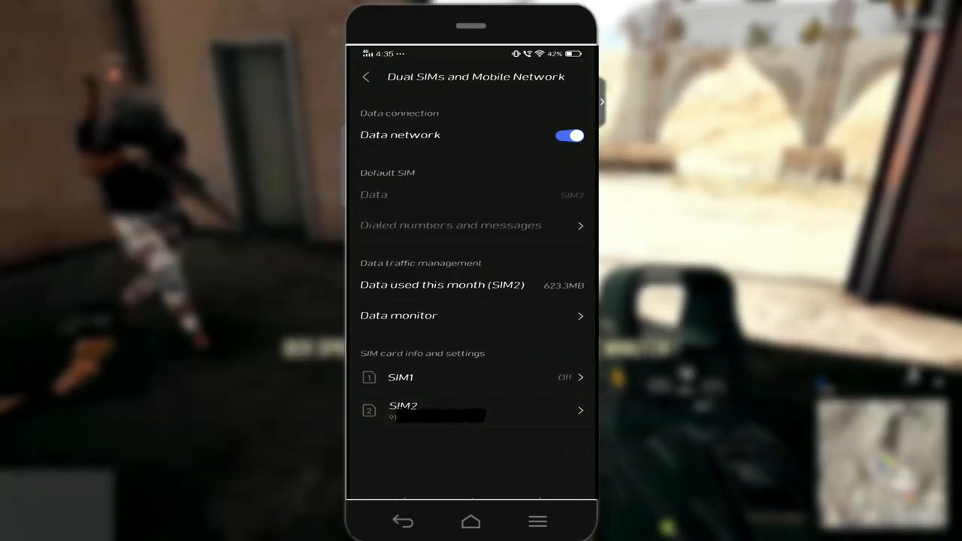
pyautogui.click(473, 409)
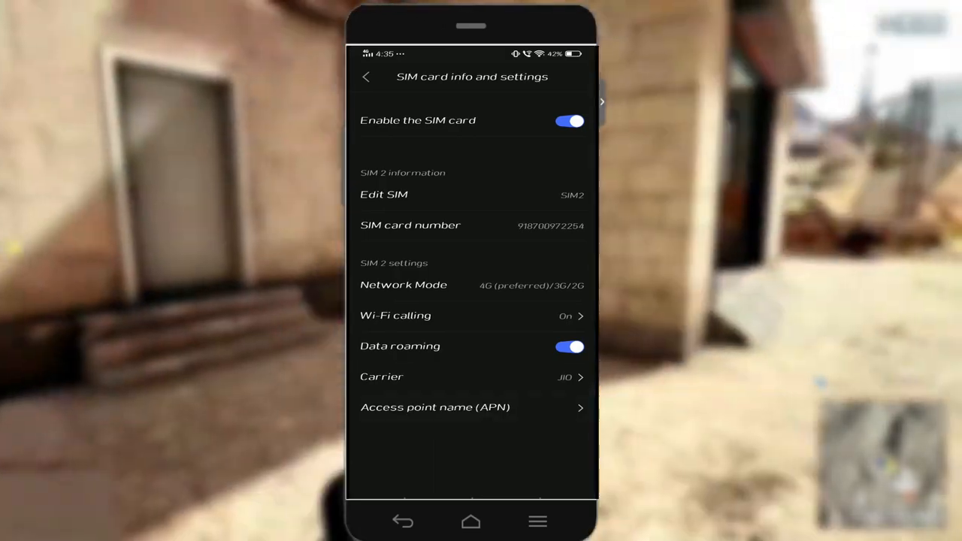
pyautogui.click(434, 407)
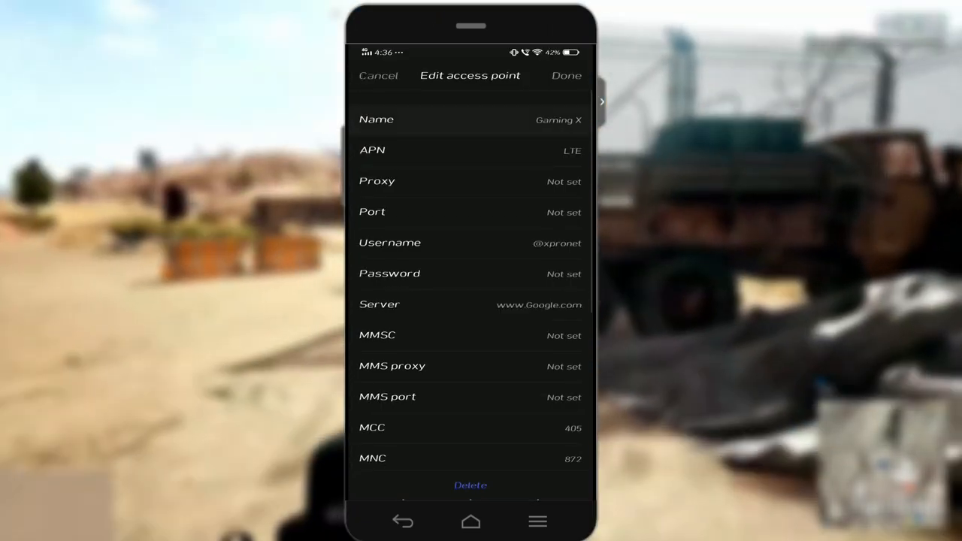
pyautogui.click(468, 120)
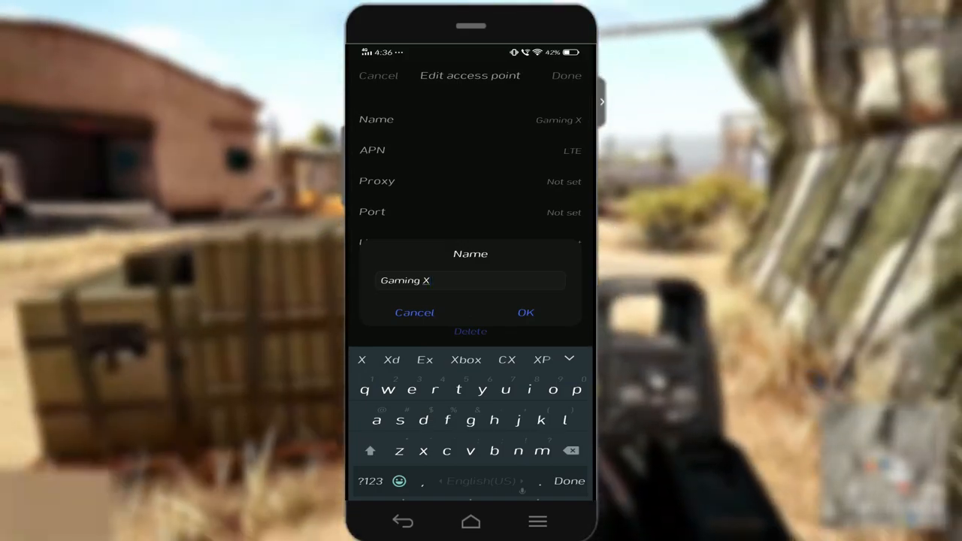
pyautogui.click(433, 280)
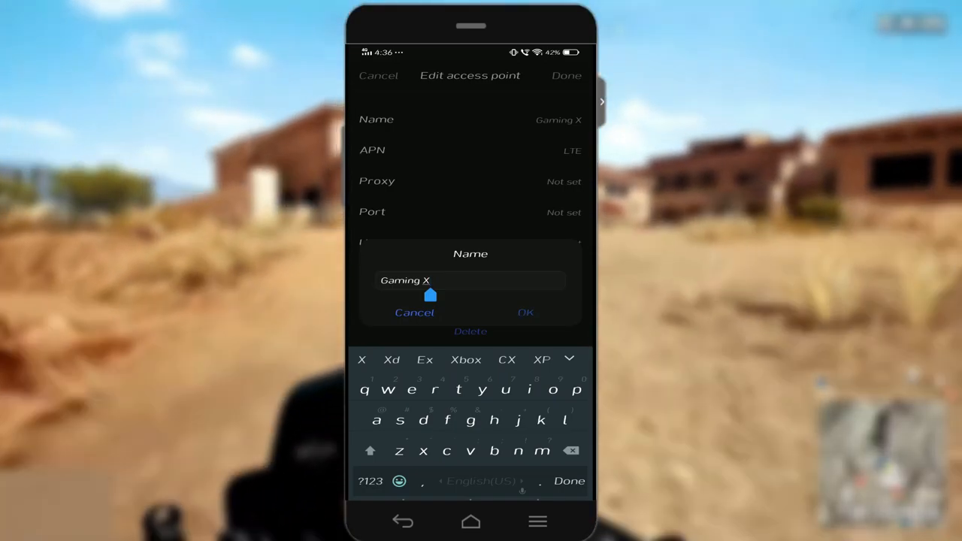
pyautogui.click(525, 312)
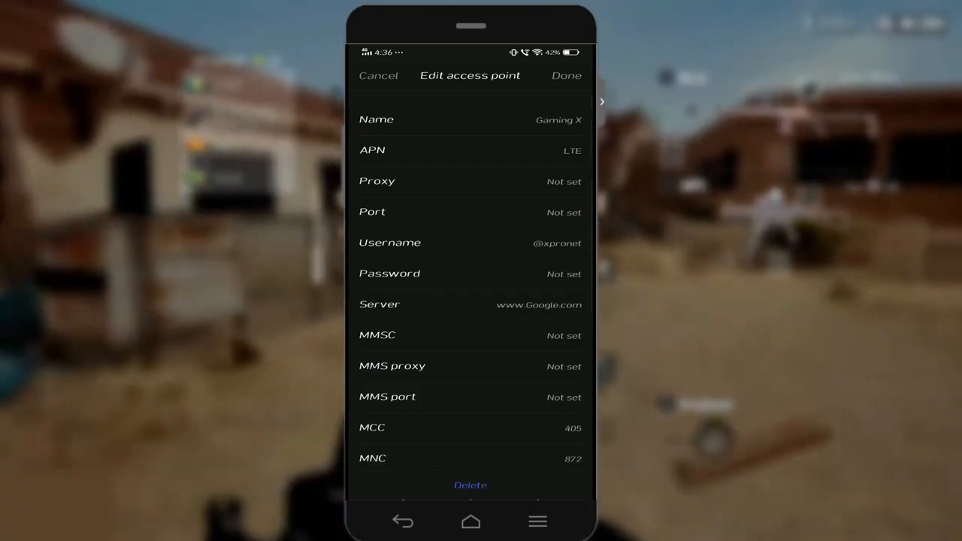
pyautogui.click(470, 151)
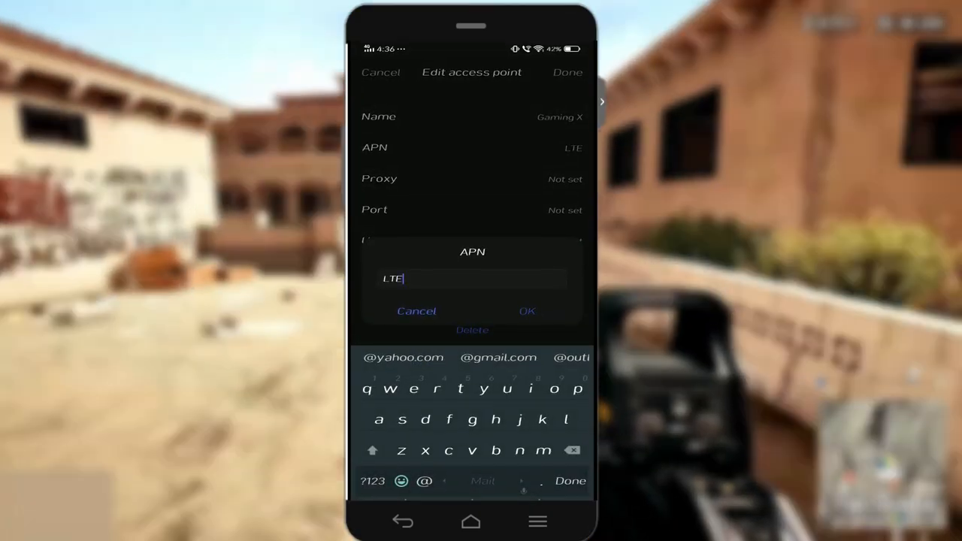
pyautogui.click(527, 312)
pyautogui.write('@xpronet')
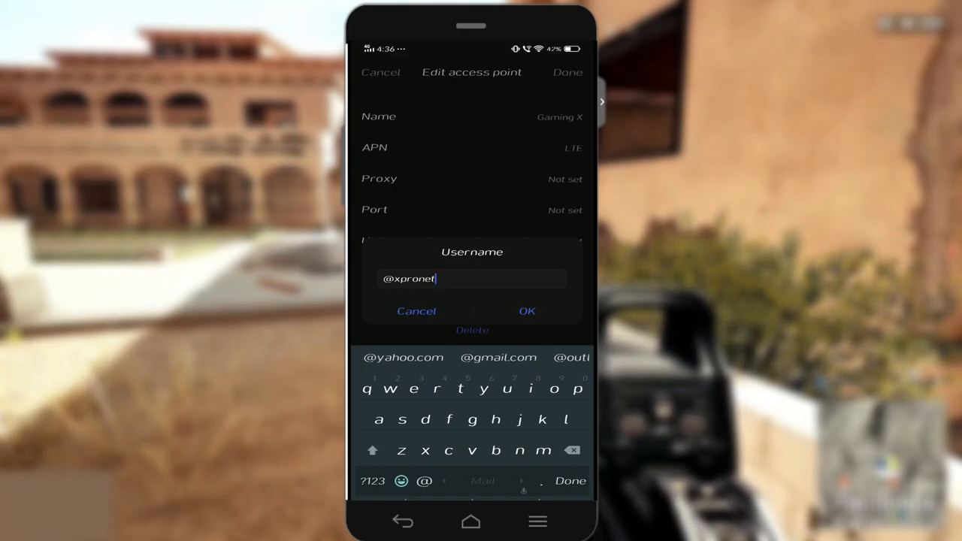
pyautogui.click(527, 311)
pyautogui.write('www.Google.com')
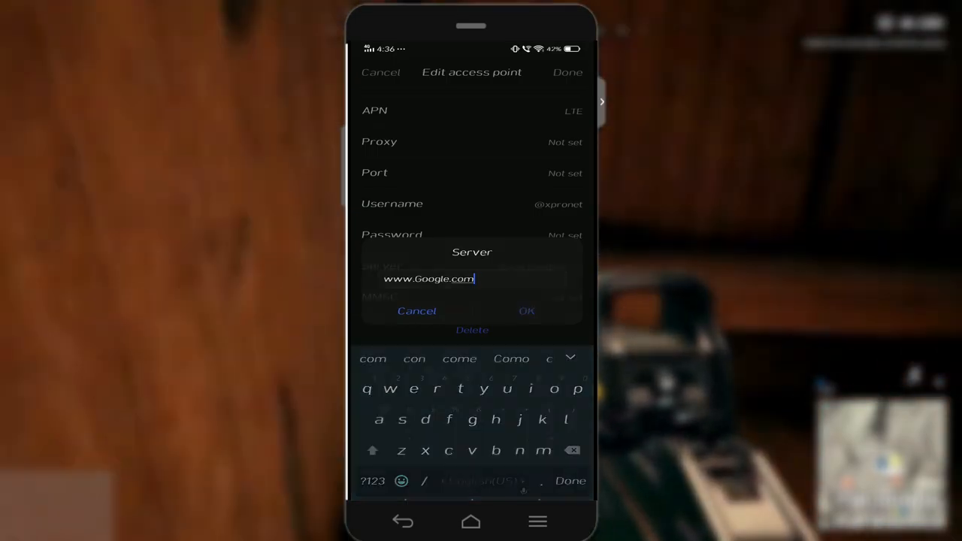
pyautogui.click(526, 311)
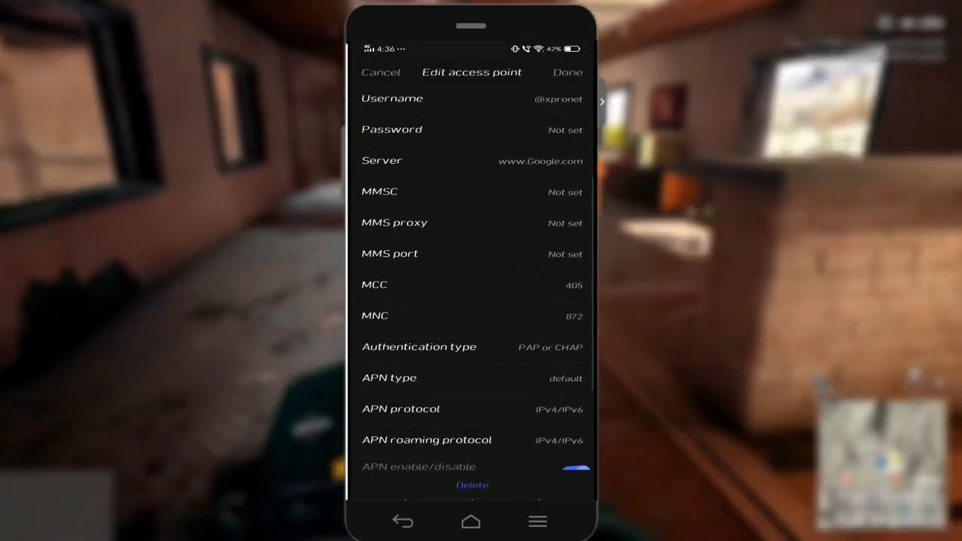
# Step: Keep PAP or CHAP authentication and IPv4/IPv6 APN and roaming protocols for Gaming X
pyautogui.scroll(-3)
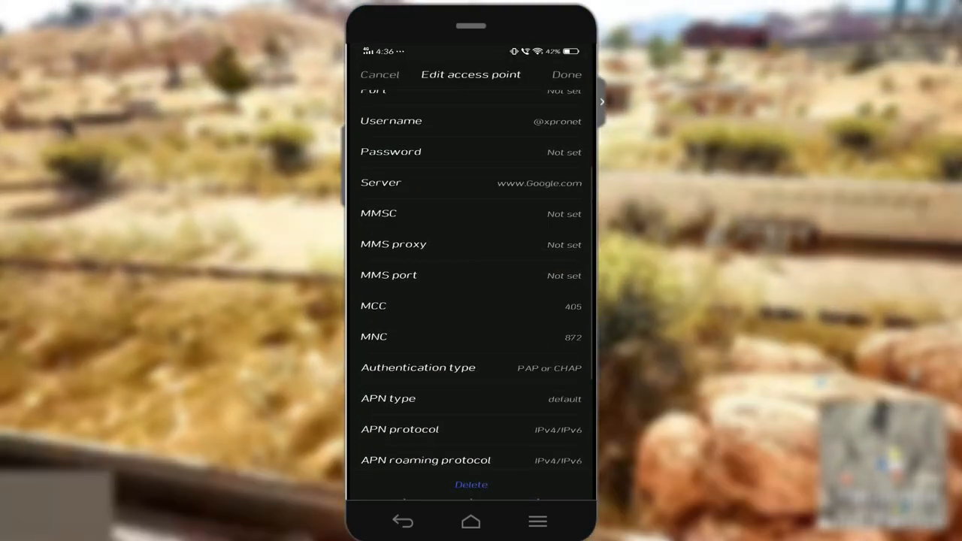
pyautogui.scroll(-3)
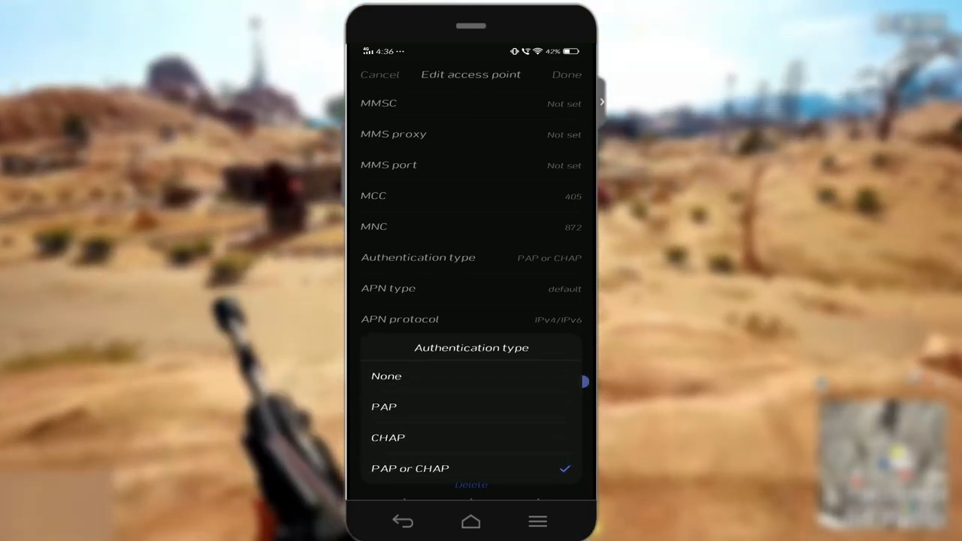
pyautogui.click(410, 468)
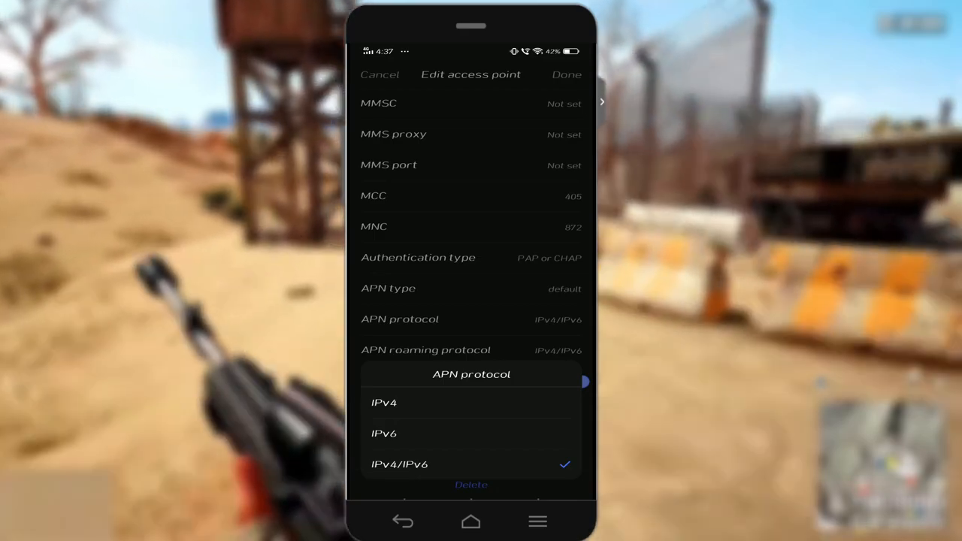
pyautogui.click(427, 350)
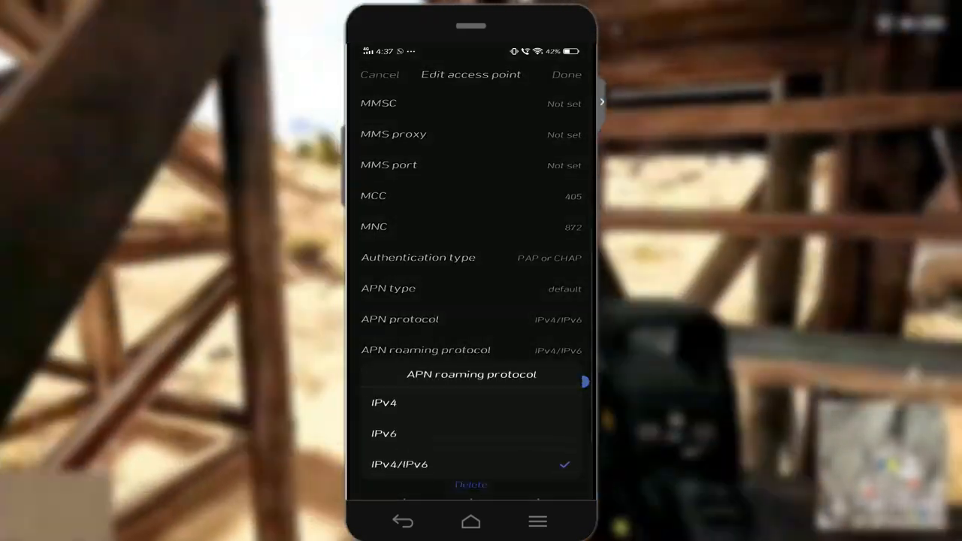
pyautogui.click(399, 463)
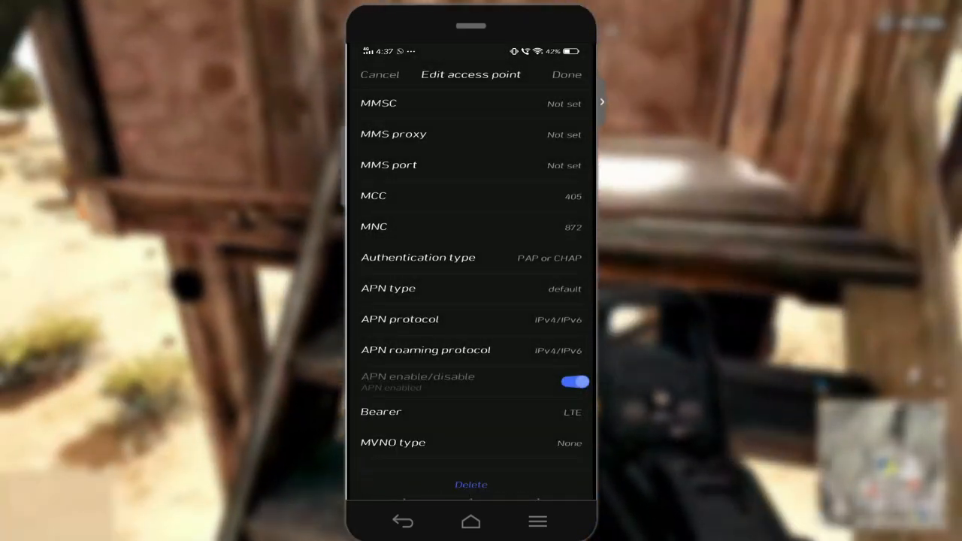
# Step: Set the Gaming X access point's bearer to LTE
pyautogui.scroll(-3)
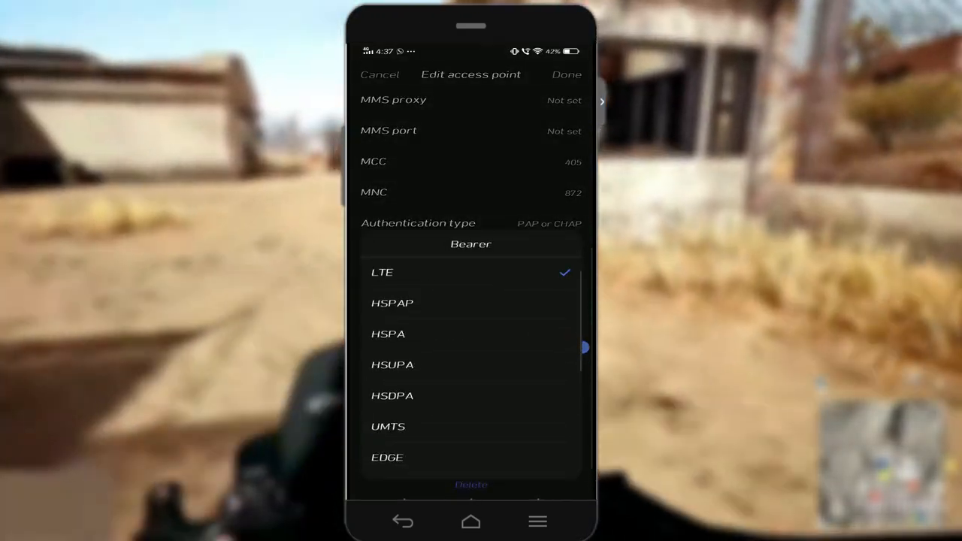
pyautogui.scroll(-3)
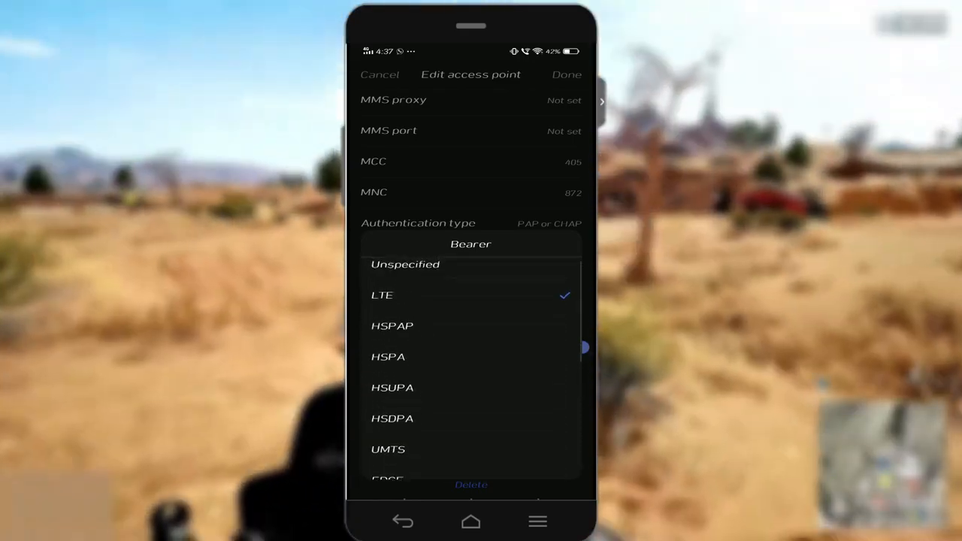
pyautogui.scroll(3)
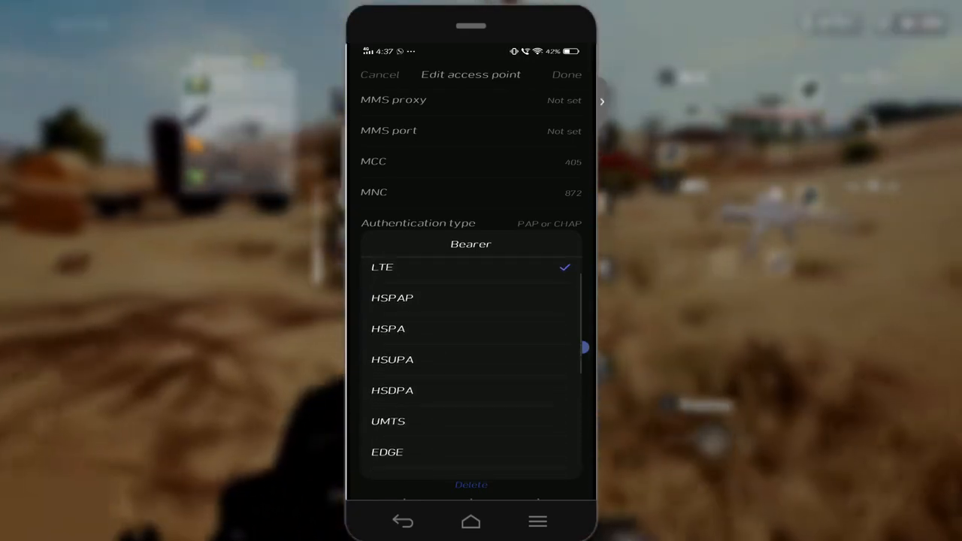
pyautogui.click(383, 266)
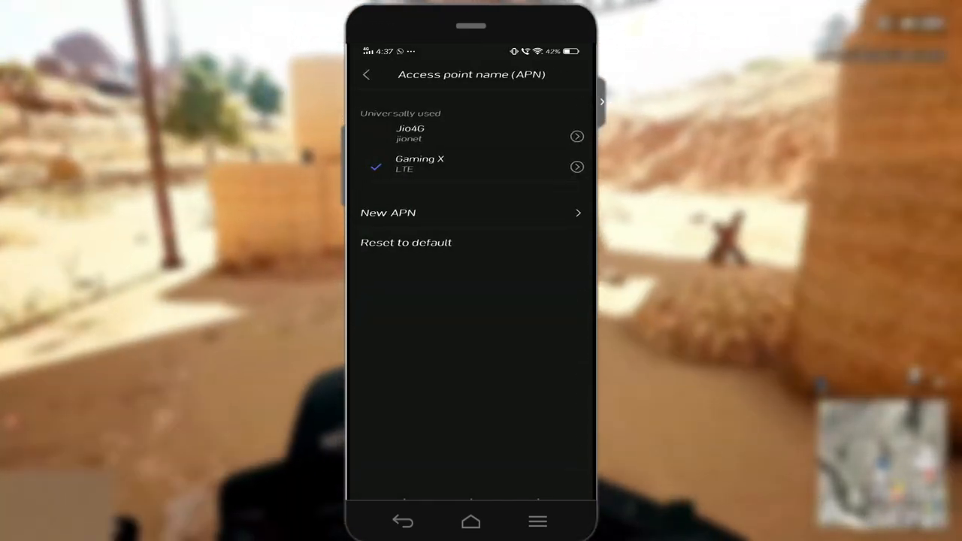
# Step: Select Jio4G as the active SIM 2 access point
pyautogui.click(410, 133)
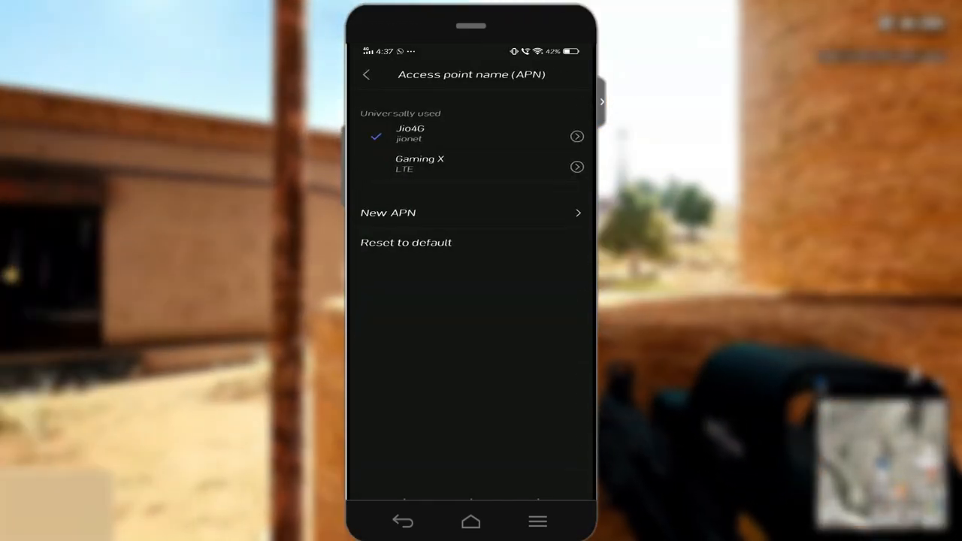
pyautogui.click(420, 164)
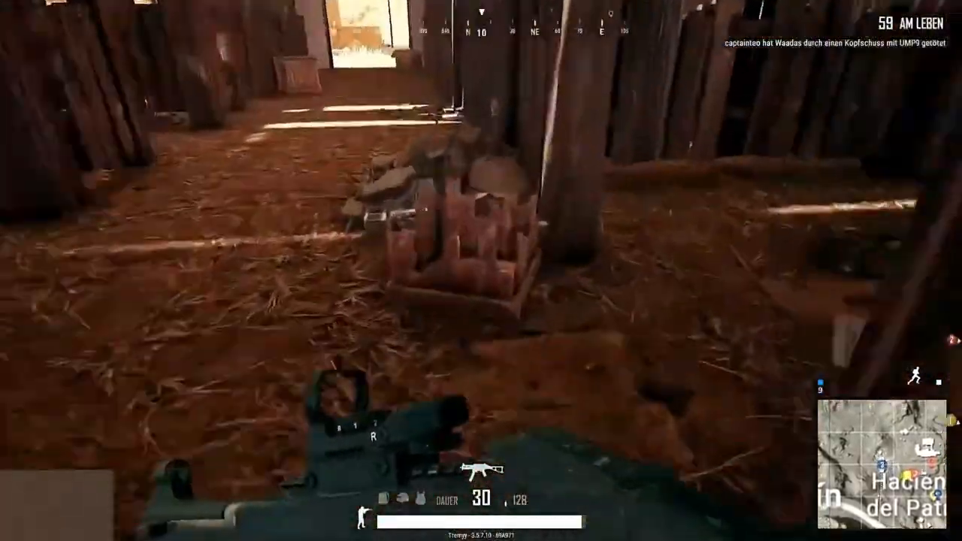
pyautogui.moveTo(481, 271)
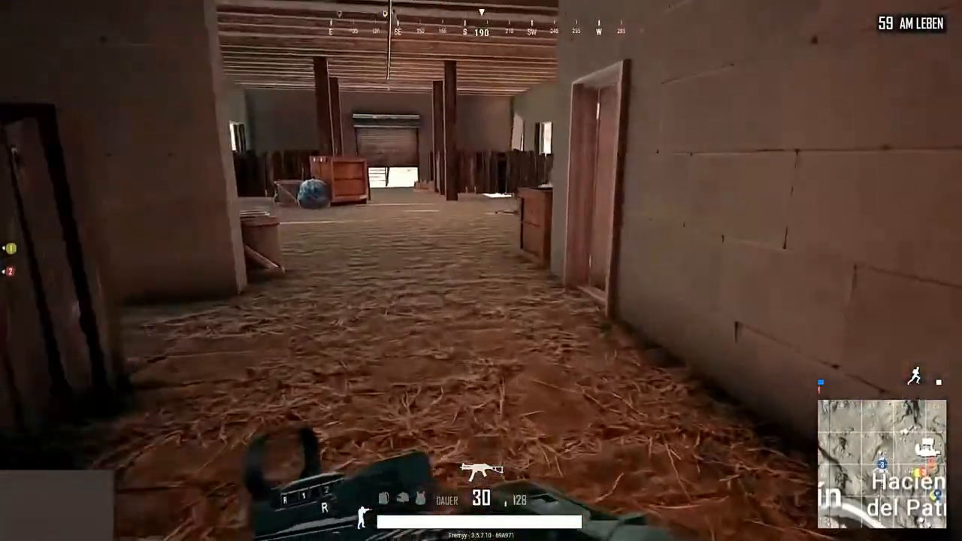
pyautogui.moveTo(481, 270)
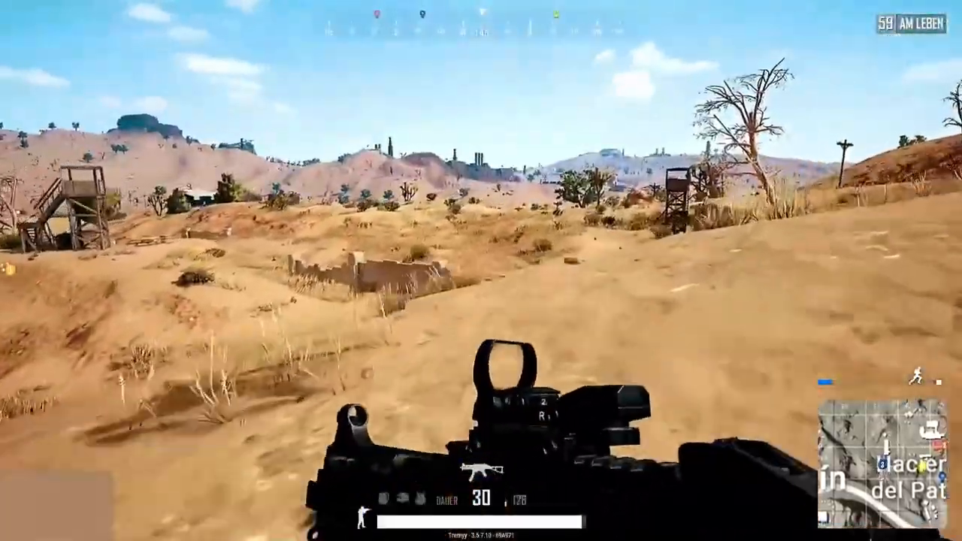
pyautogui.moveTo(481, 270)
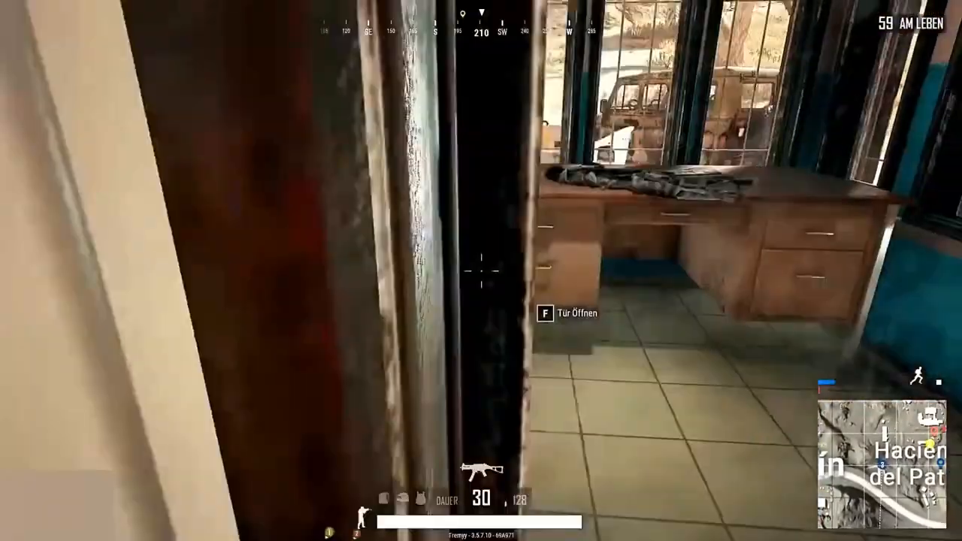
# Step: Open the office room door and aim down the Mini14 sight outside
pyautogui.press('f')
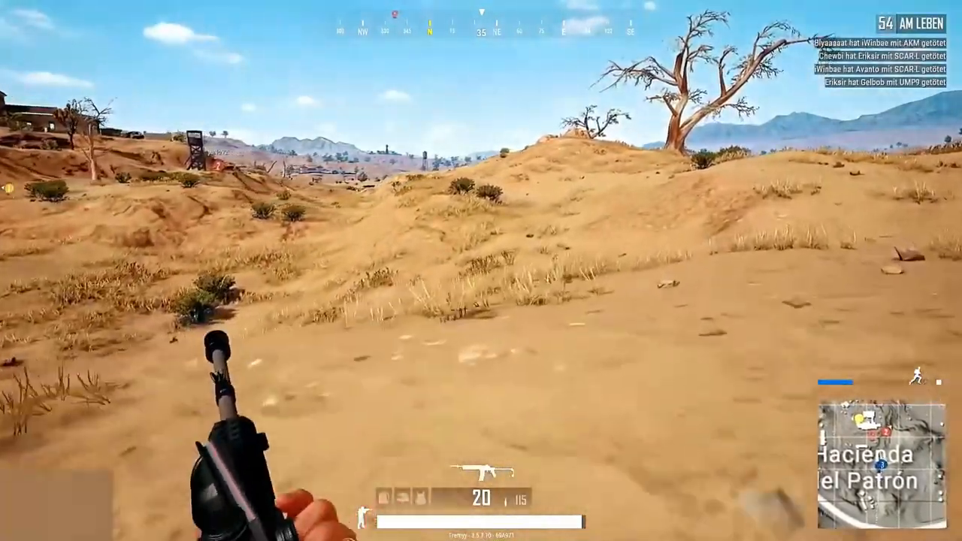
pyautogui.rightClick(481, 270)
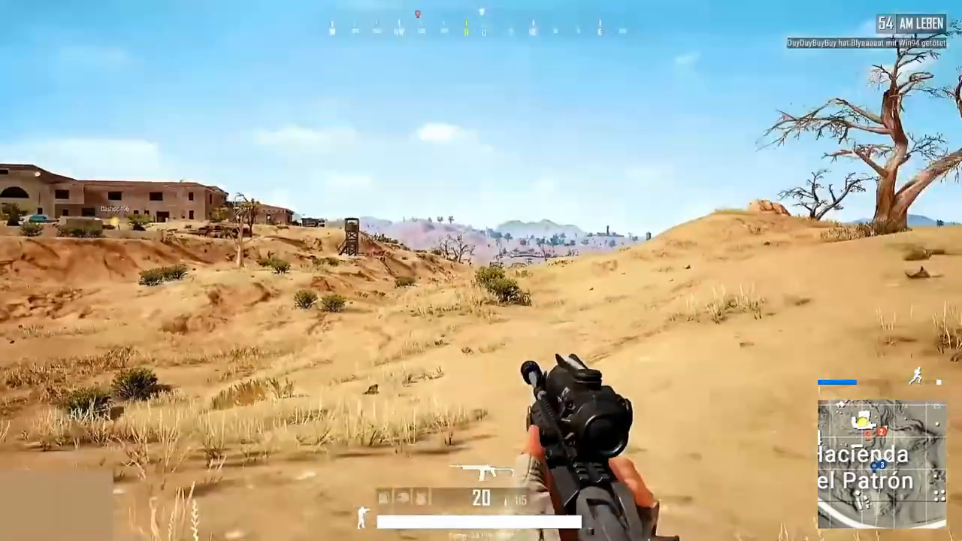
pyautogui.moveTo(481, 270)
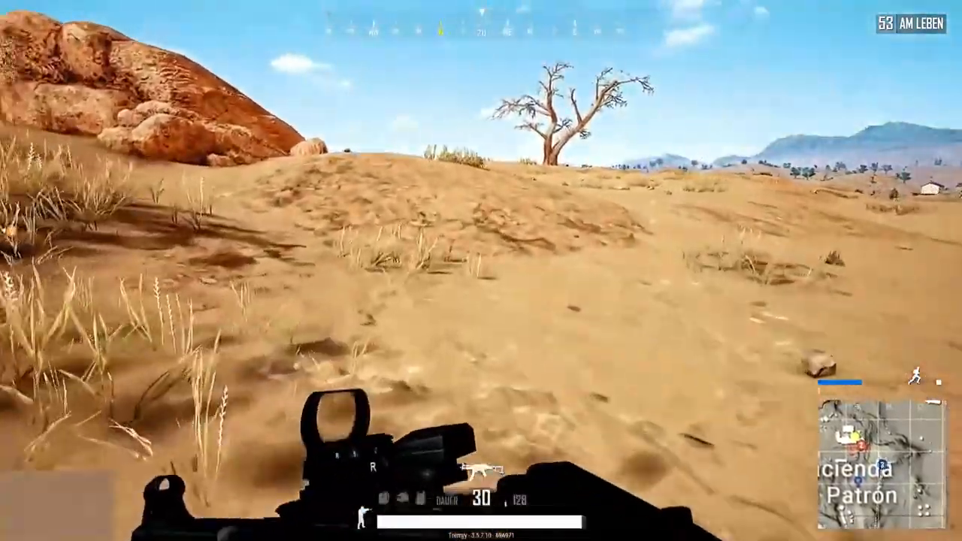
pyautogui.moveTo(481, 270)
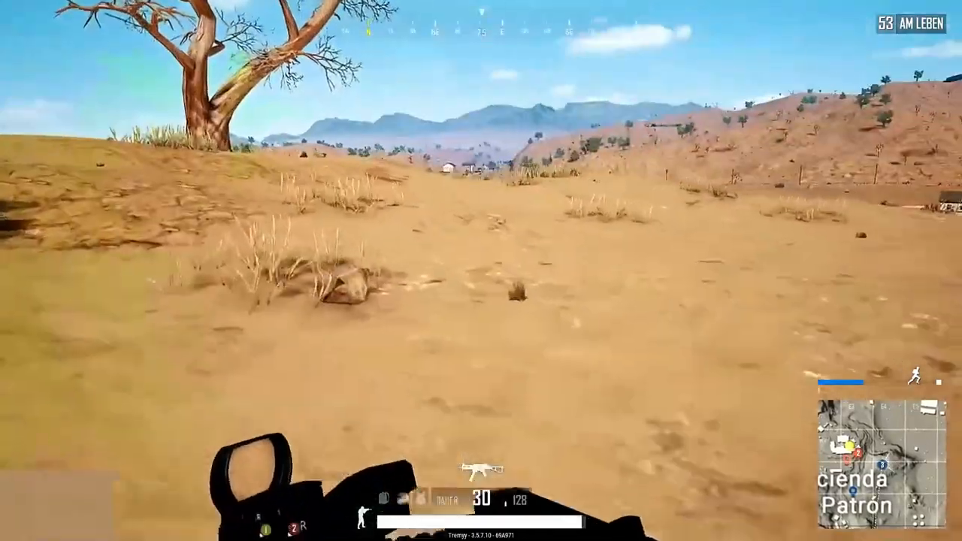
pyautogui.moveTo(481, 270)
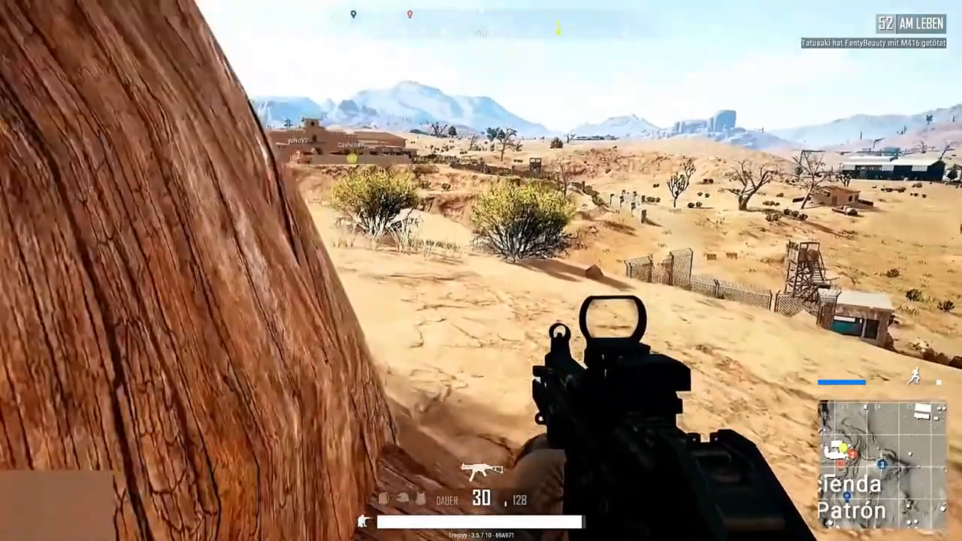
# Step: Scope onto the enemy by the wooden watchtower and shoot him for the fourth kill
pyautogui.rightClick(481, 270)
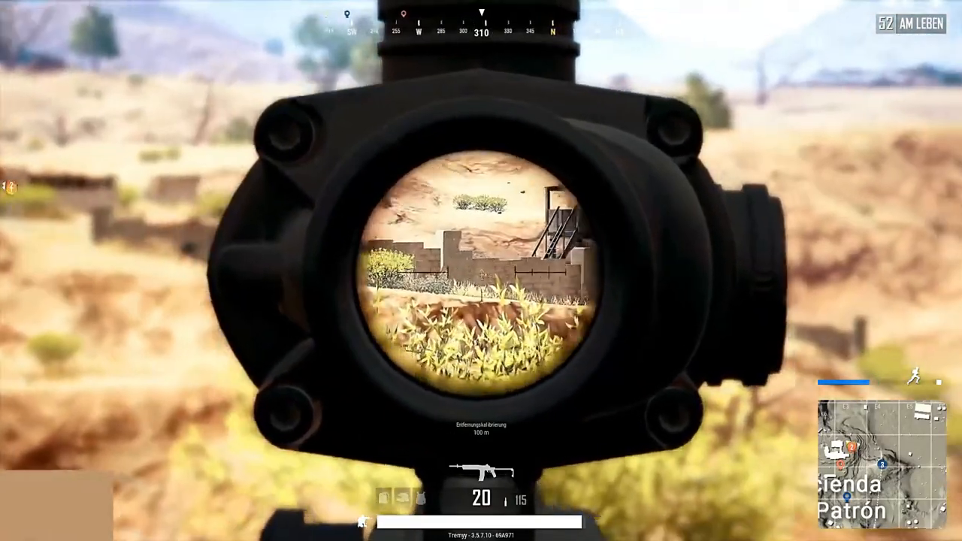
pyautogui.rightClick(481, 271)
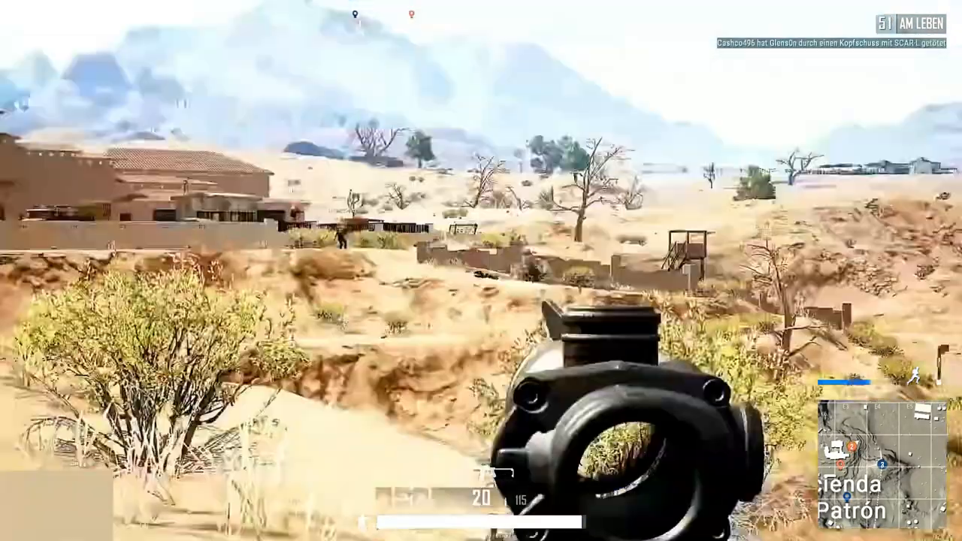
pyautogui.rightClick(481, 270)
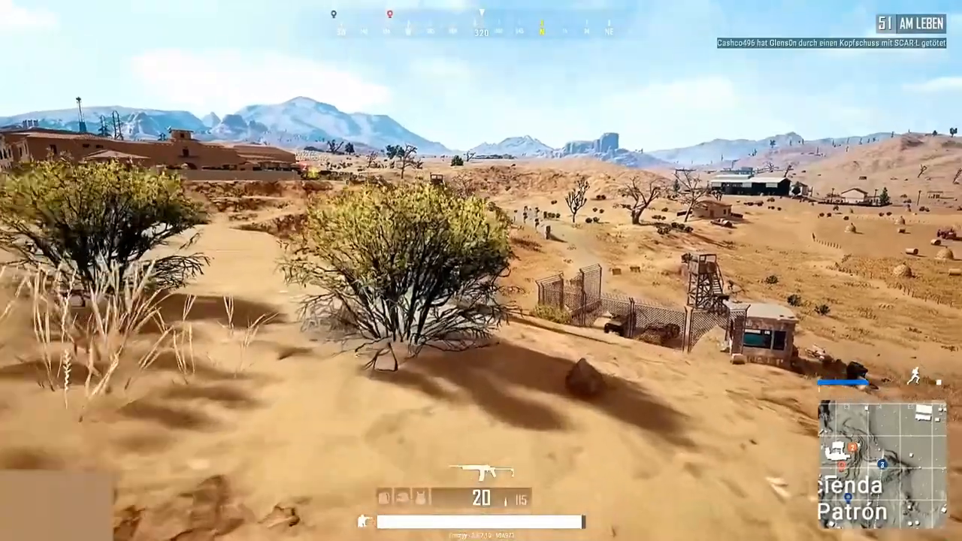
pyautogui.rightClick(481, 270)
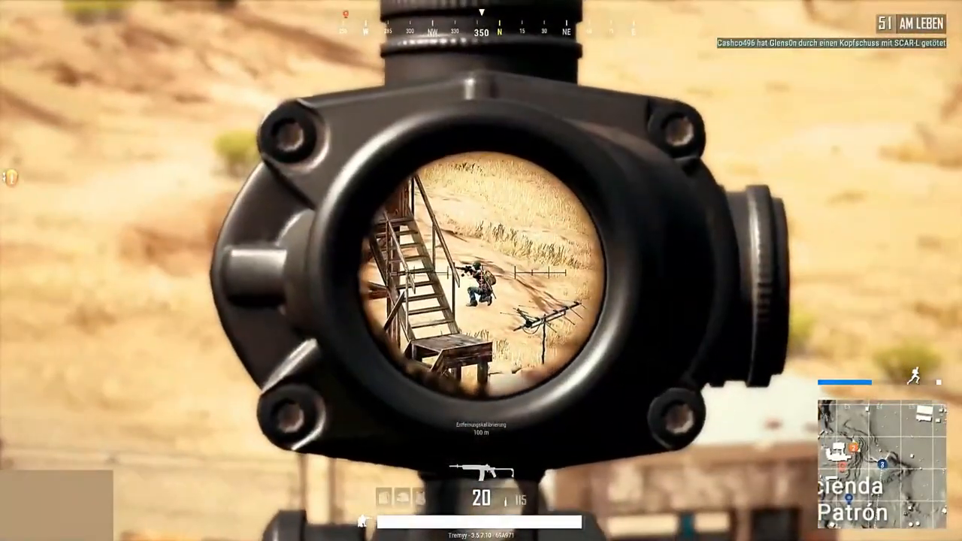
pyautogui.click(481, 271)
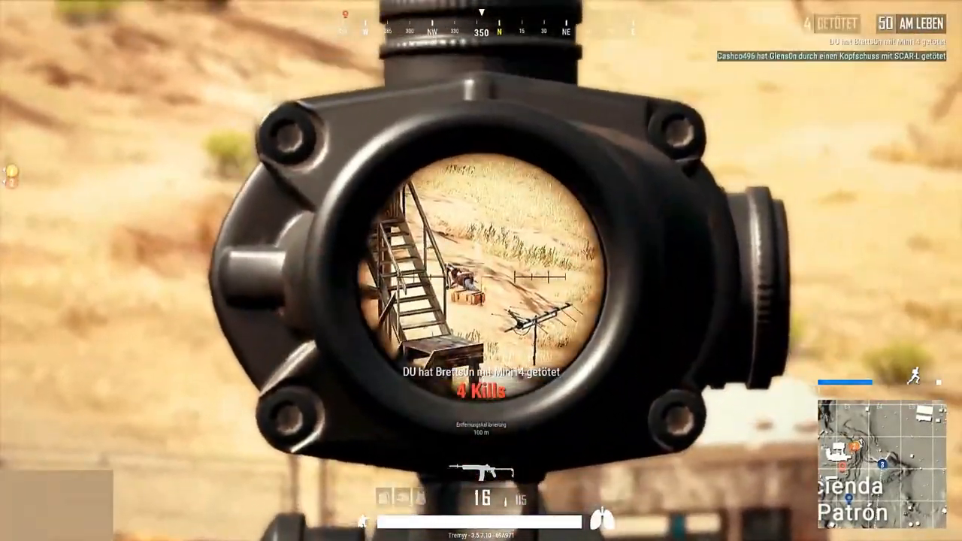
pyautogui.rightClick(481, 271)
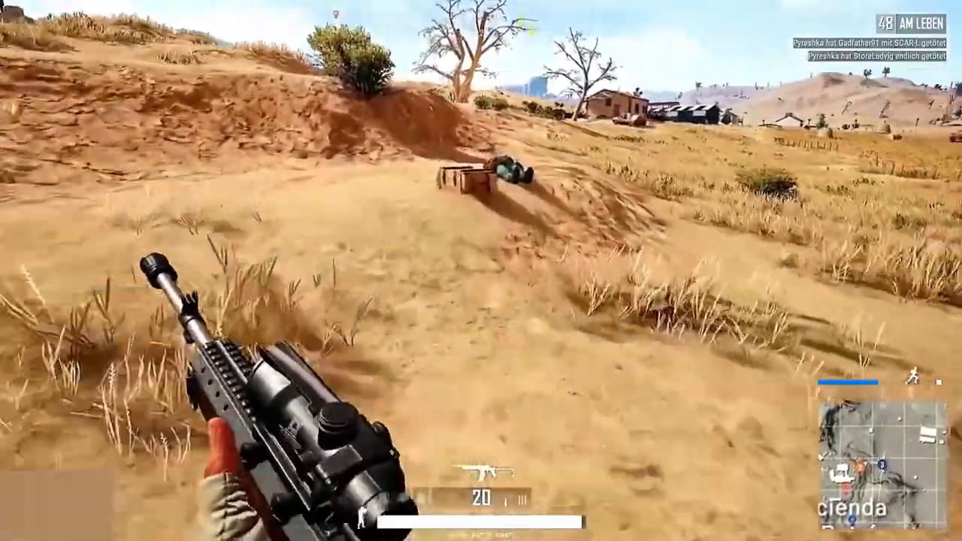
pyautogui.press('tab')
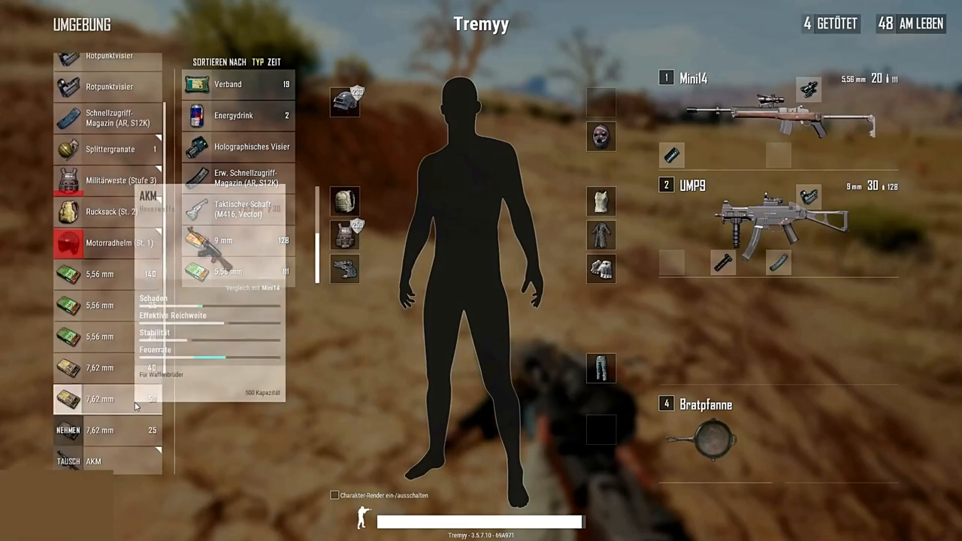
pyautogui.moveTo(112, 186)
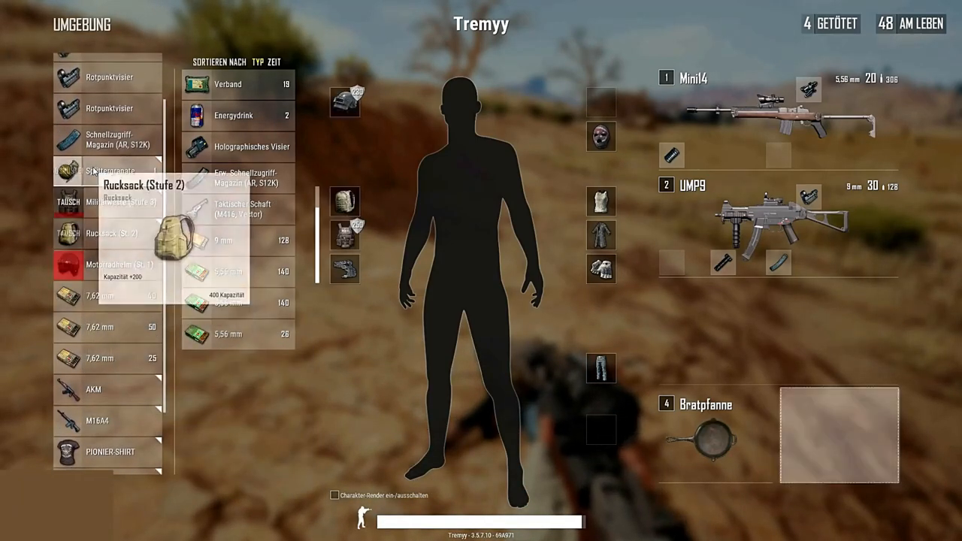
pyautogui.moveTo(99, 305)
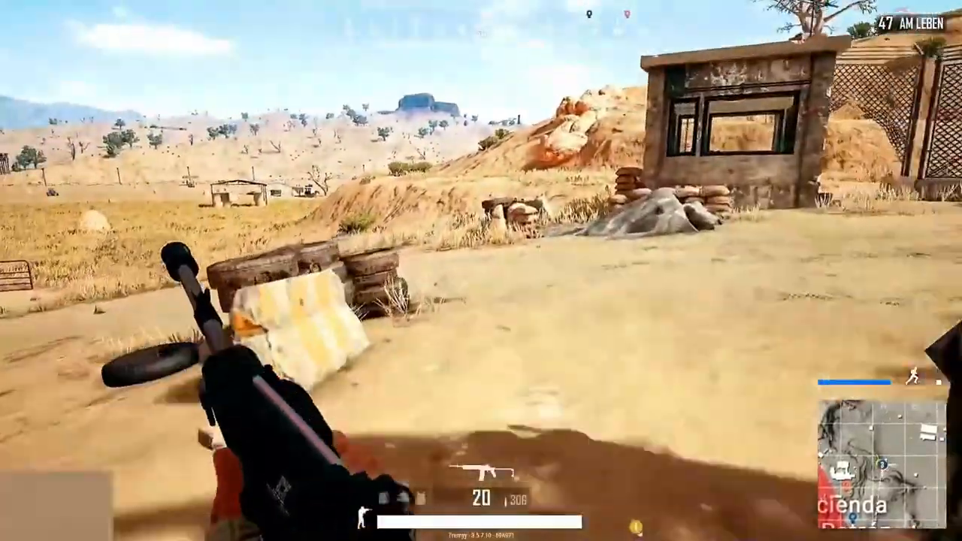
# Step: Press M, then reopen the inventory to loot 5.56 mm ammo and a frag grenade
pyautogui.press('m')
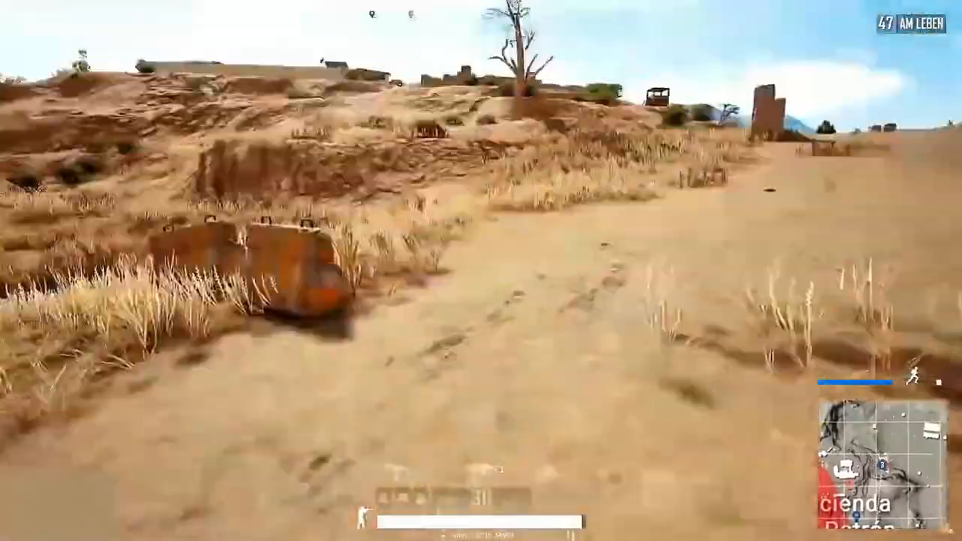
pyautogui.press('tab')
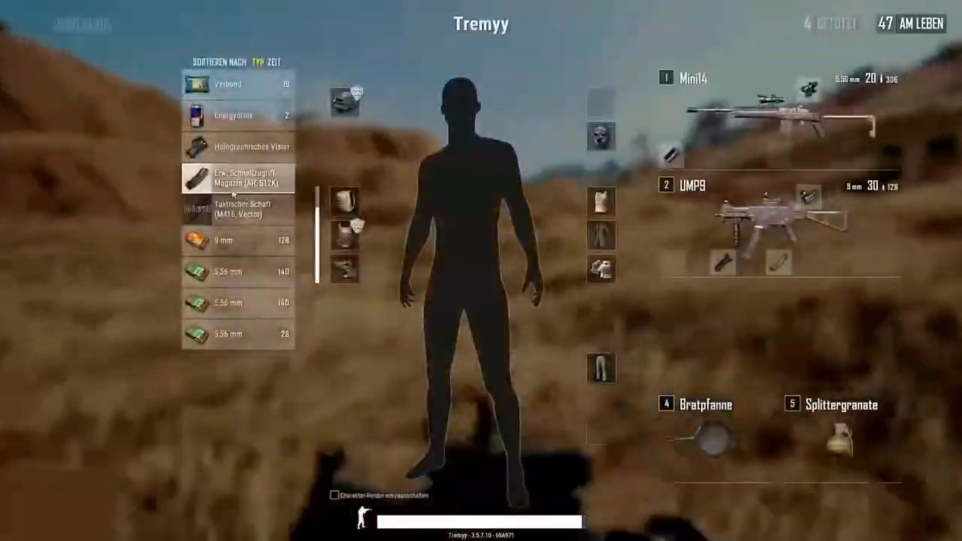